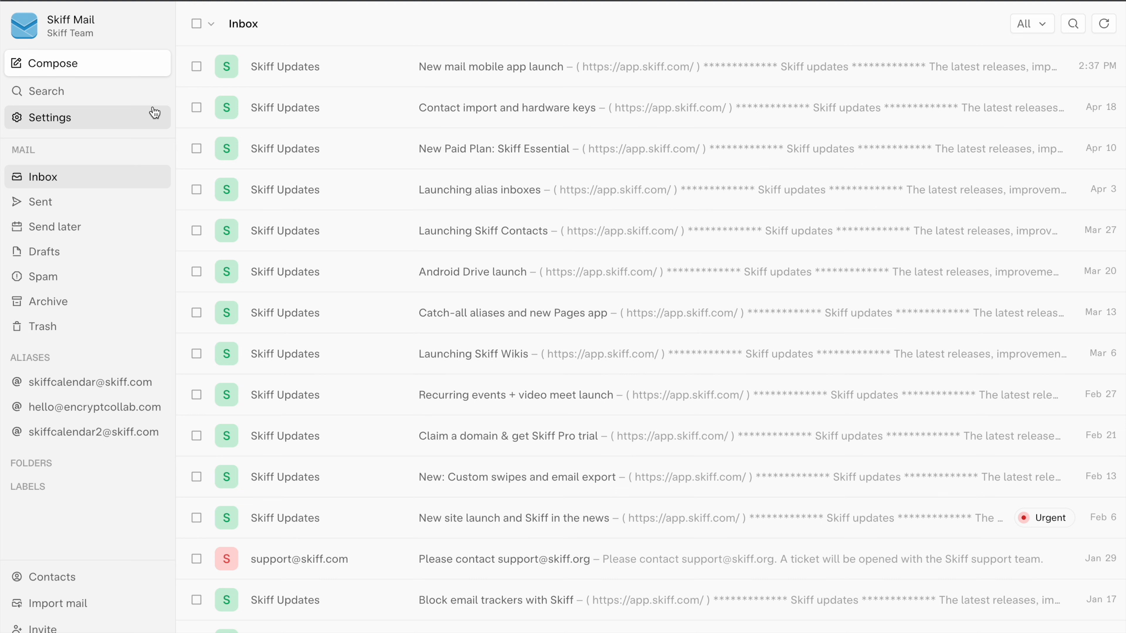
mouse_move(120, 118)
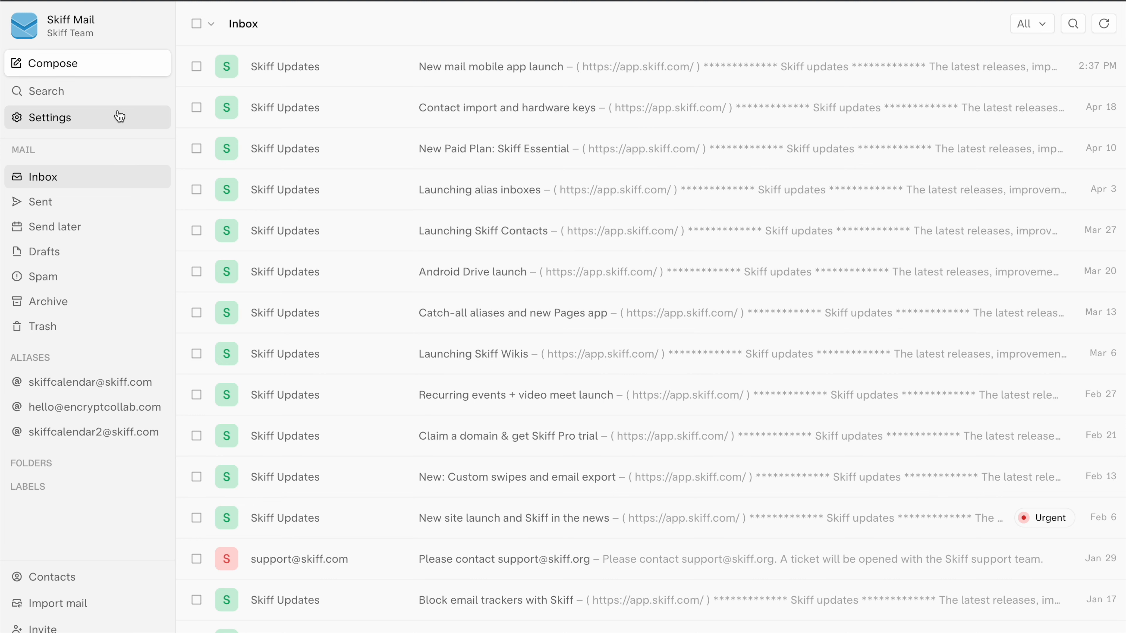
- Open the Skiff Mail settings window from the left sidebar
click(51, 118)
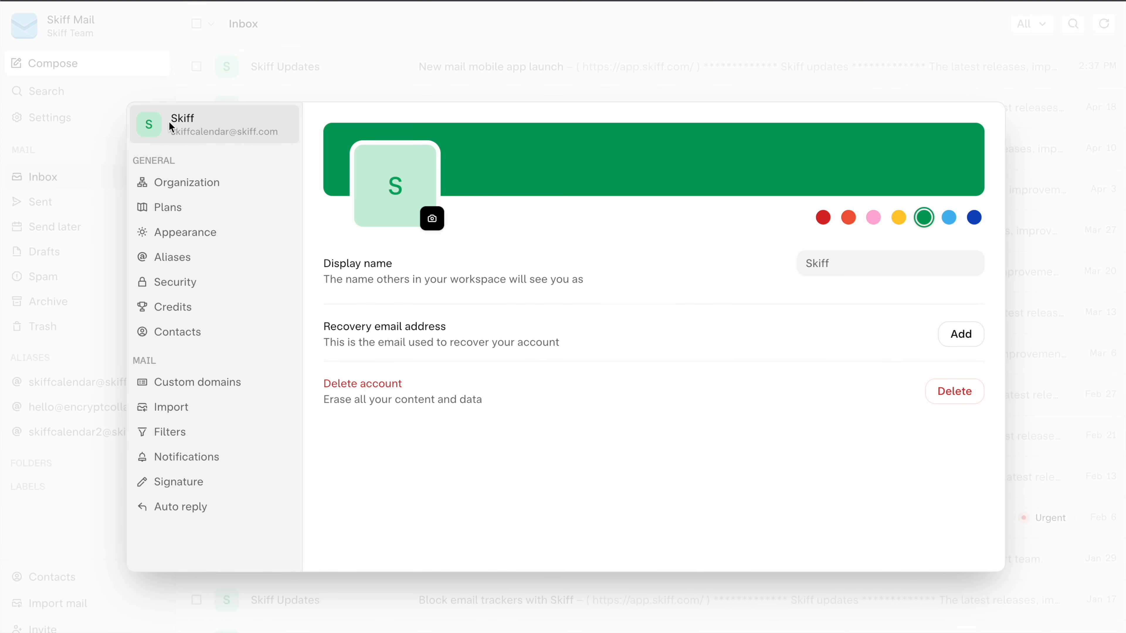
mouse_move(170, 432)
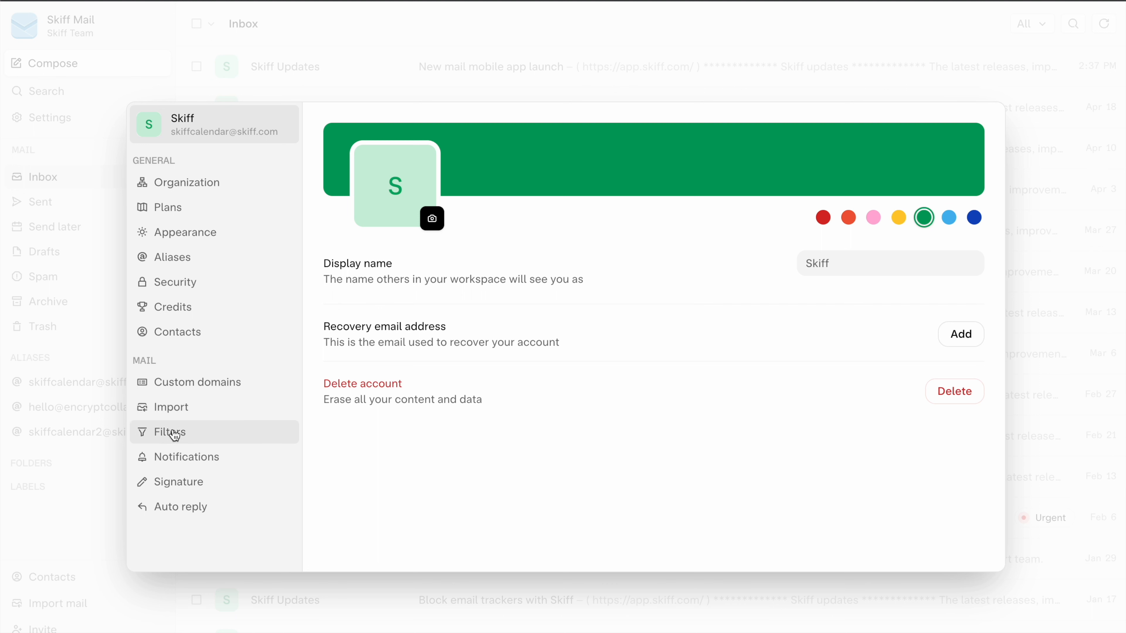
- Start a new mail filter in Filters settings named 'All Skiff updates'
click(172, 432)
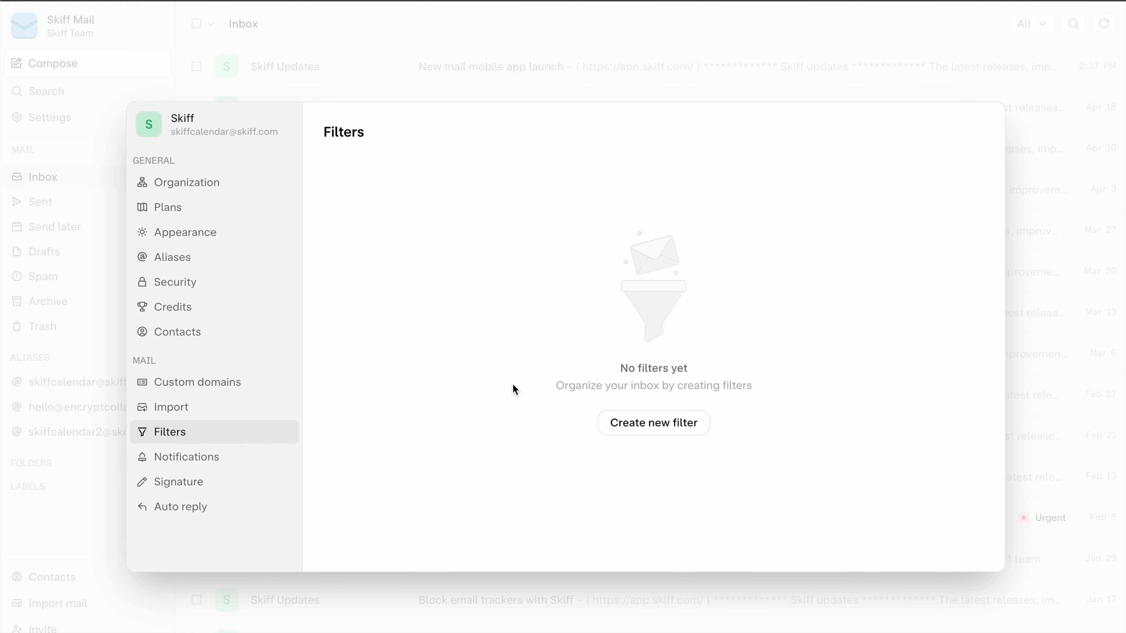
mouse_move(652, 422)
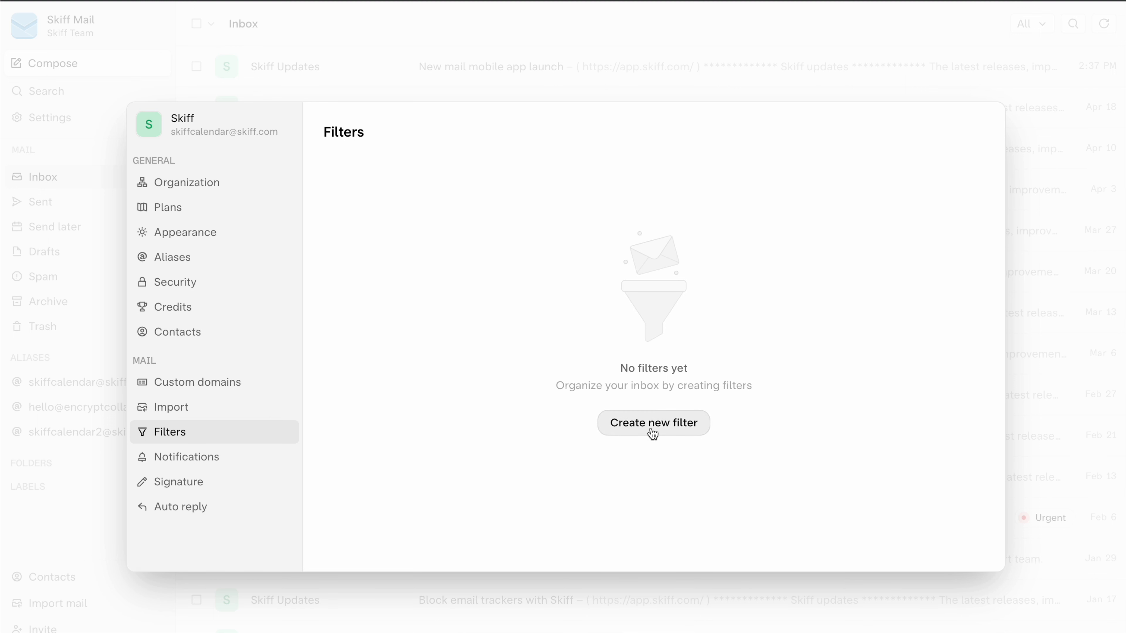
click(652, 422)
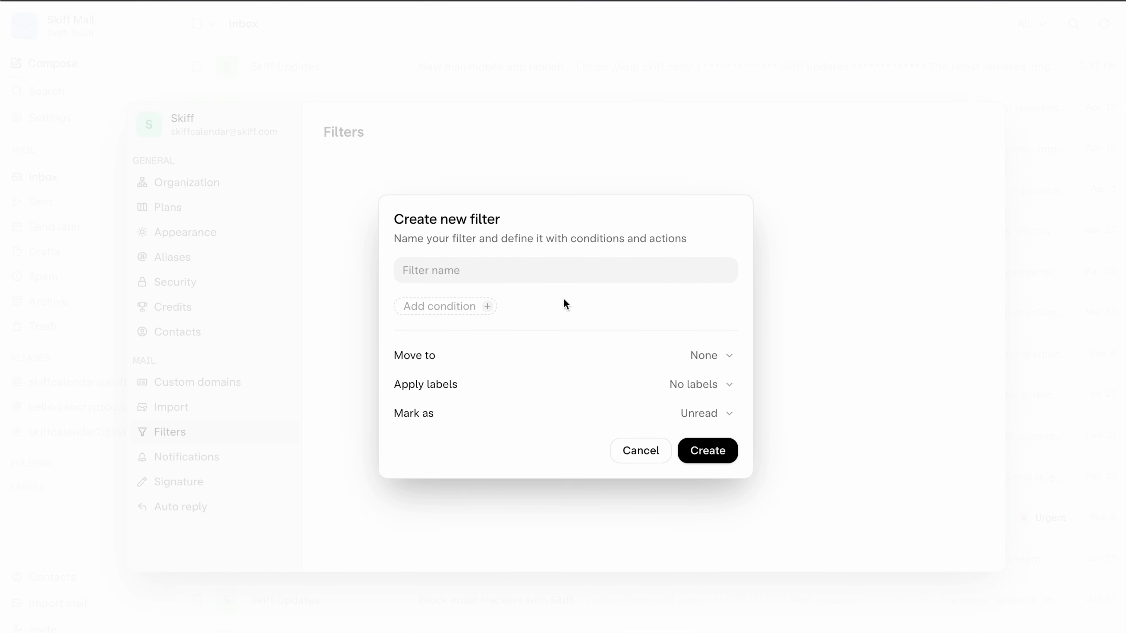
text(All Skiff updates)
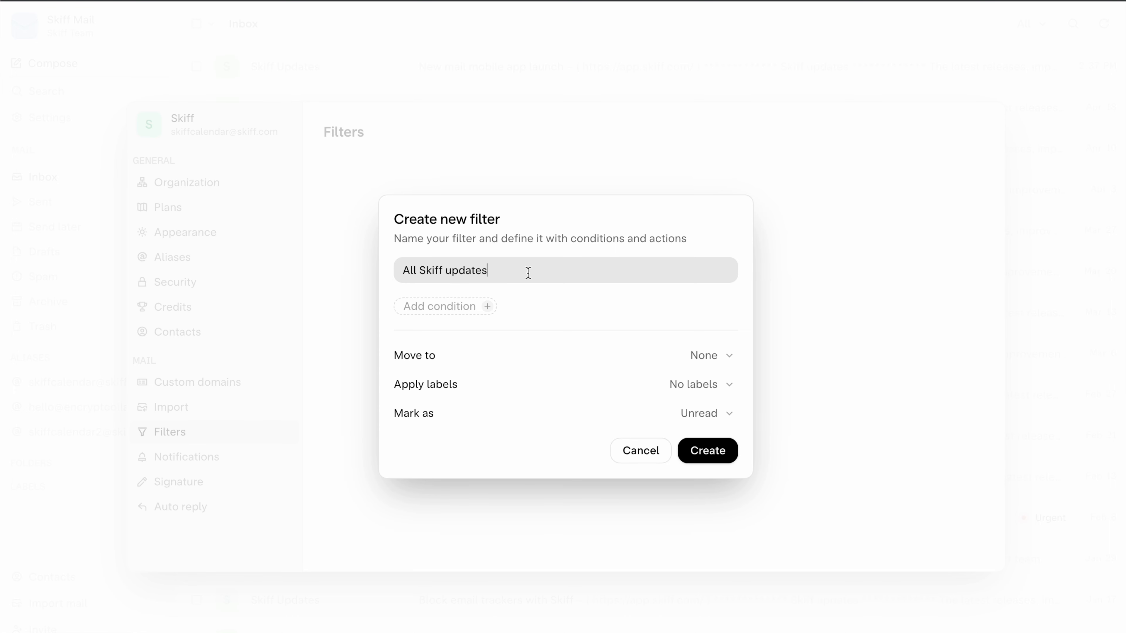
mouse_move(479, 306)
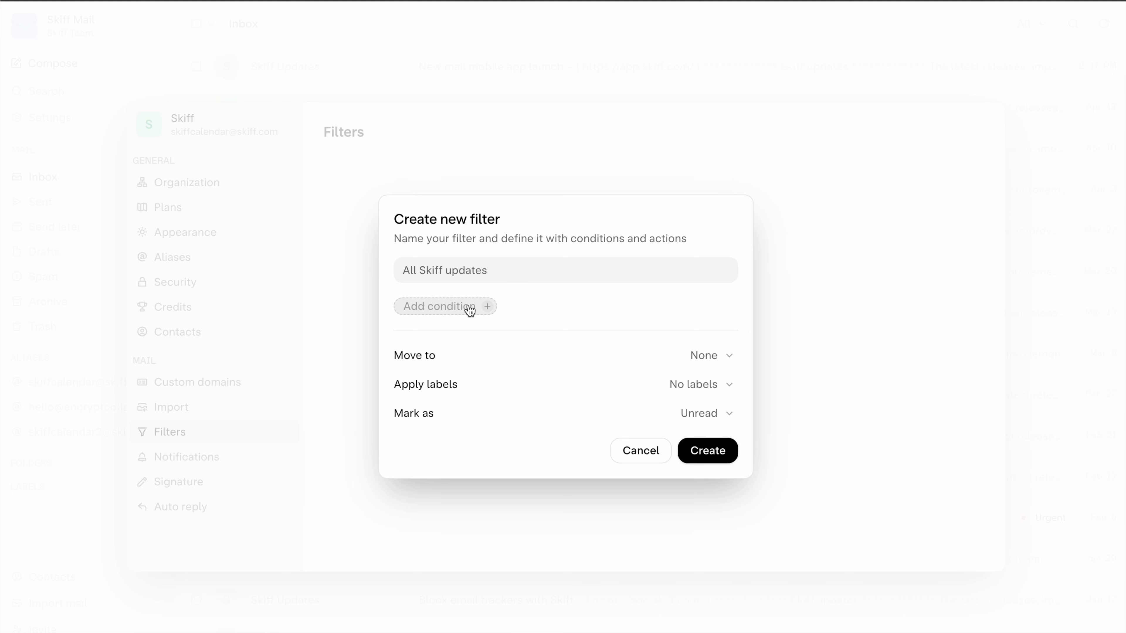
click(444, 306)
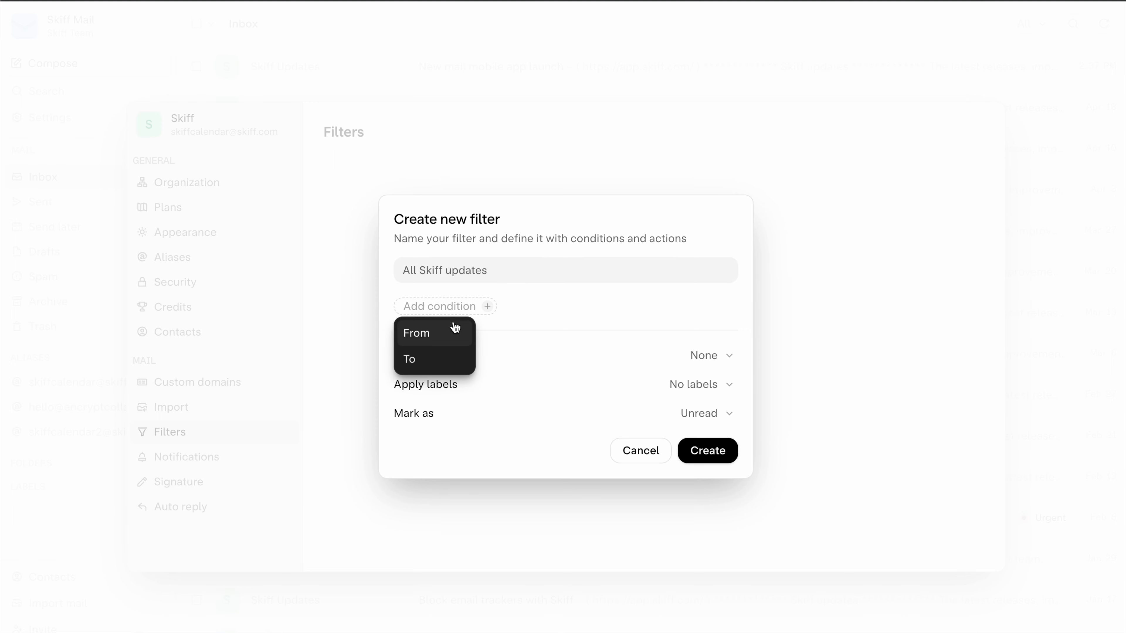
mouse_move(438, 359)
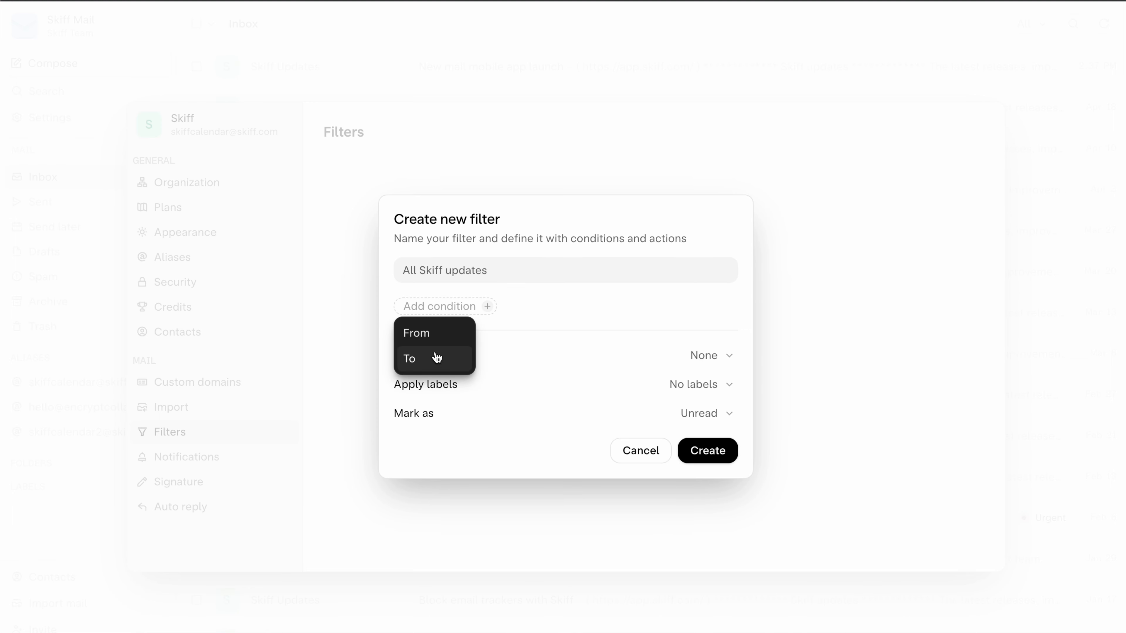
mouse_move(444, 342)
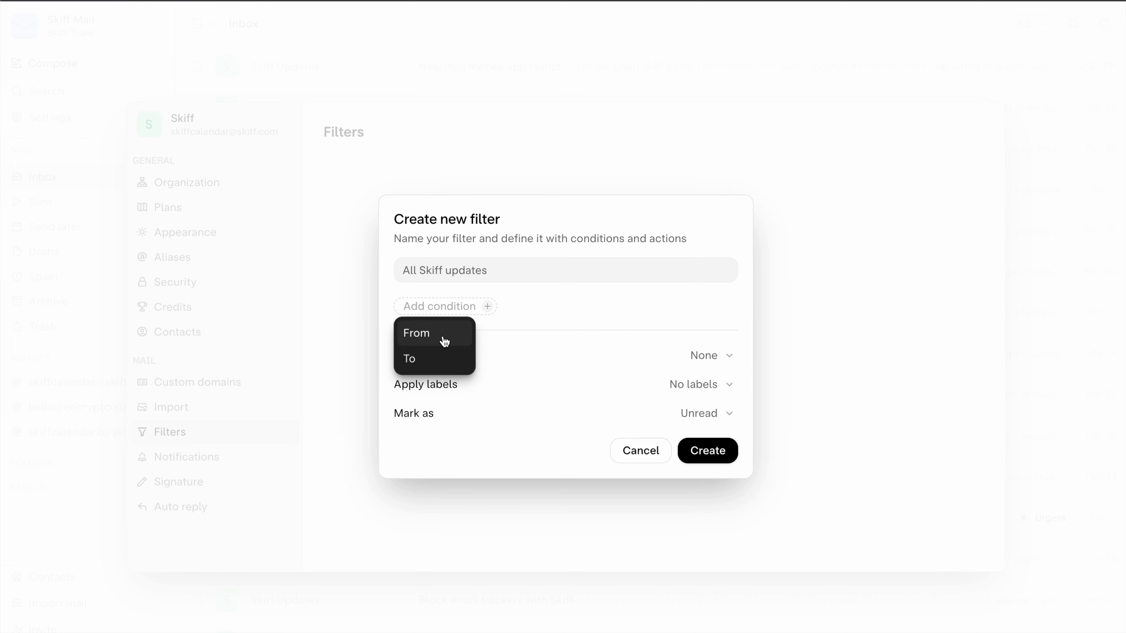
click(416, 332)
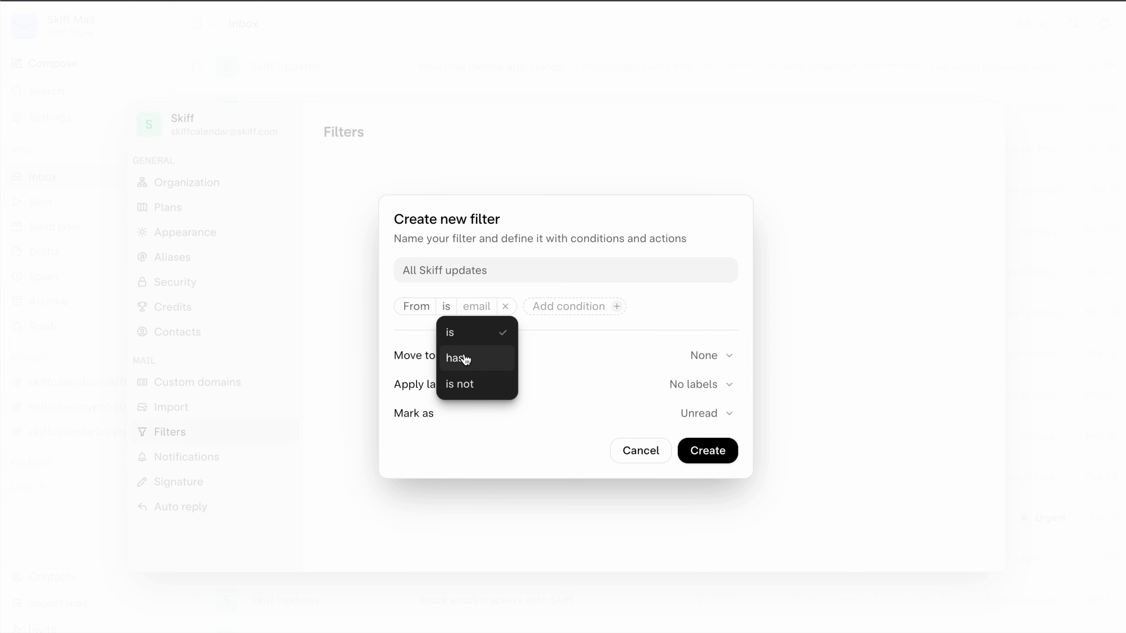
click(457, 358)
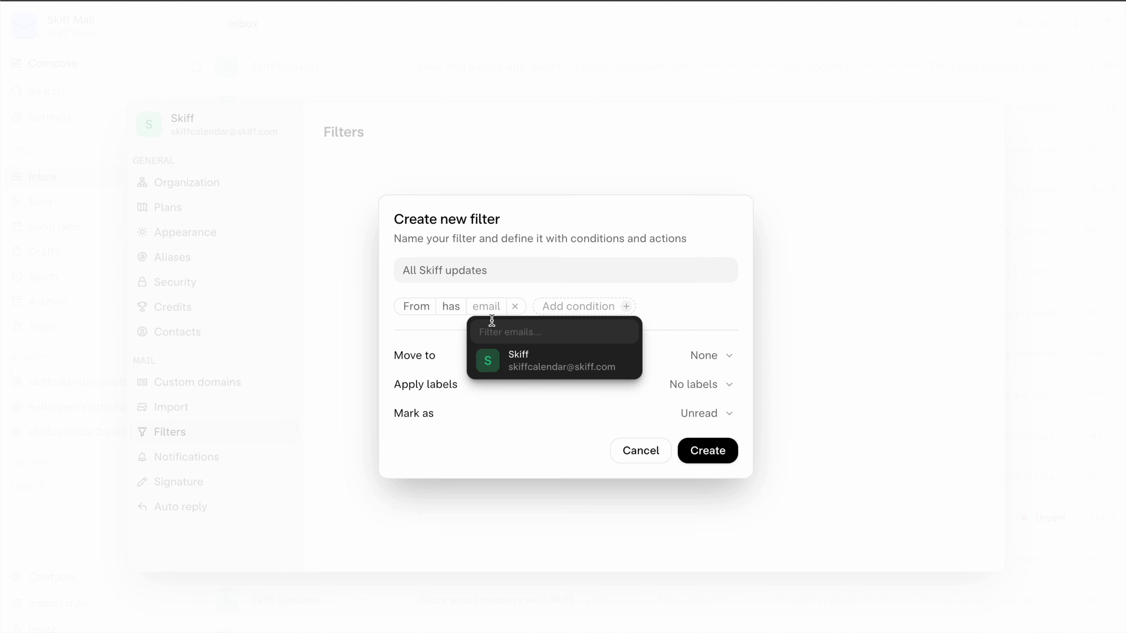
text(@s)
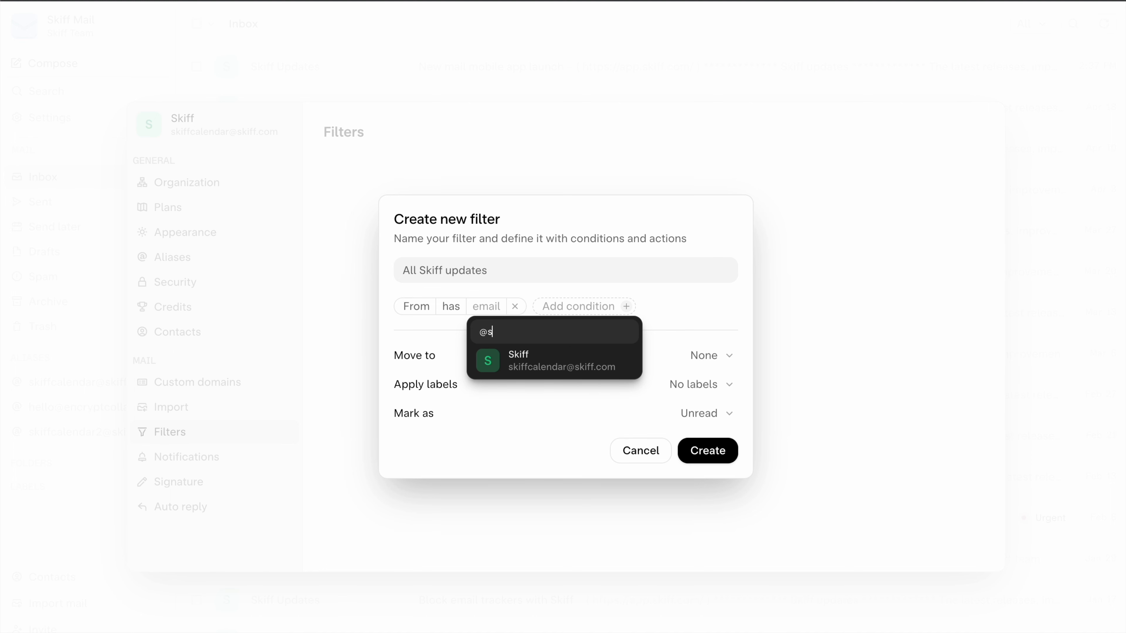
text(updates.k)
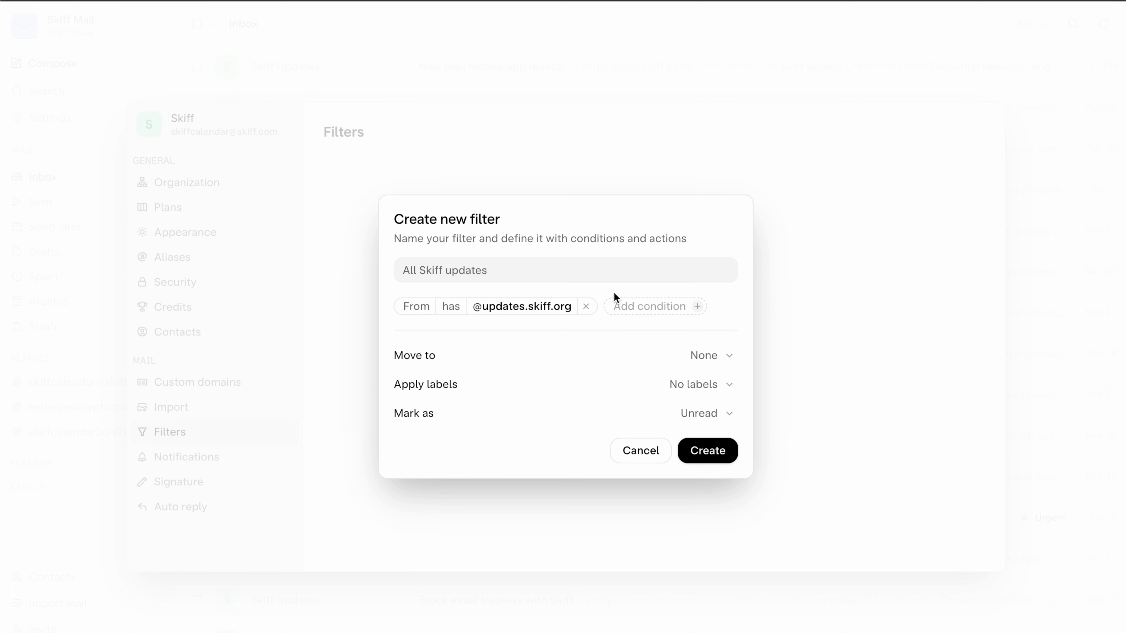
mouse_move(681, 353)
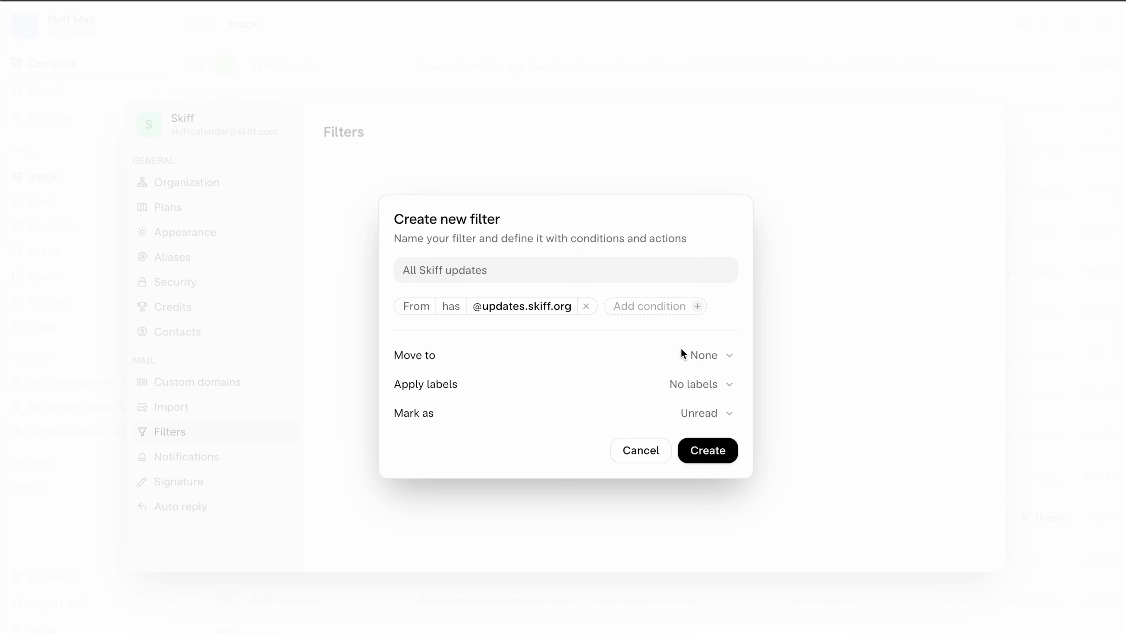
mouse_move(698, 383)
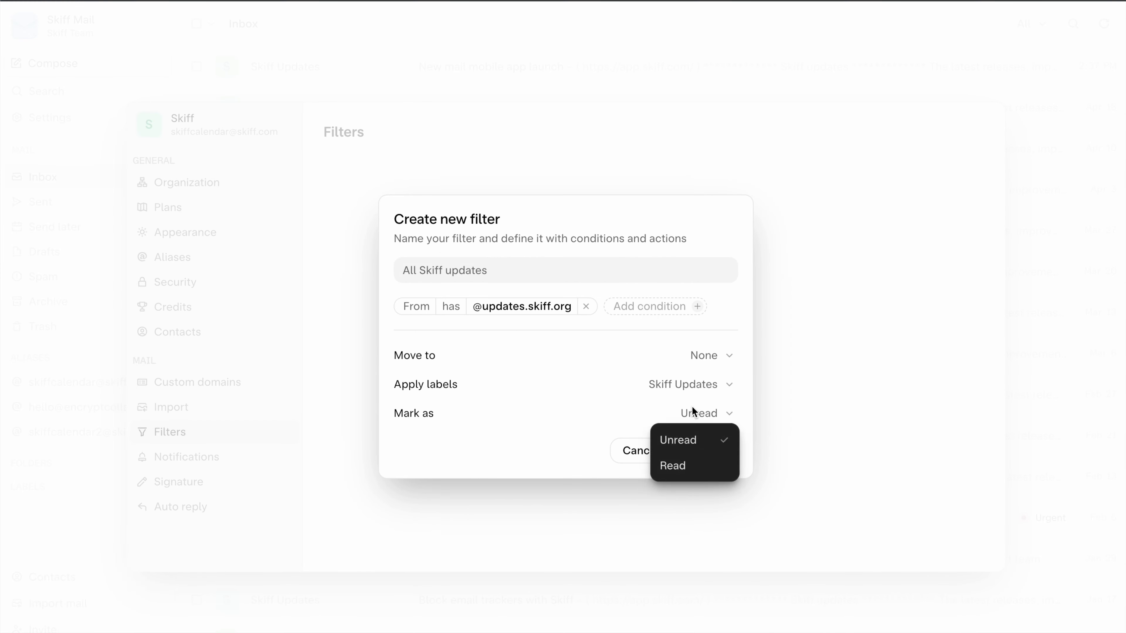
- Set matching mail to be marked Read and create the filter
click(672, 465)
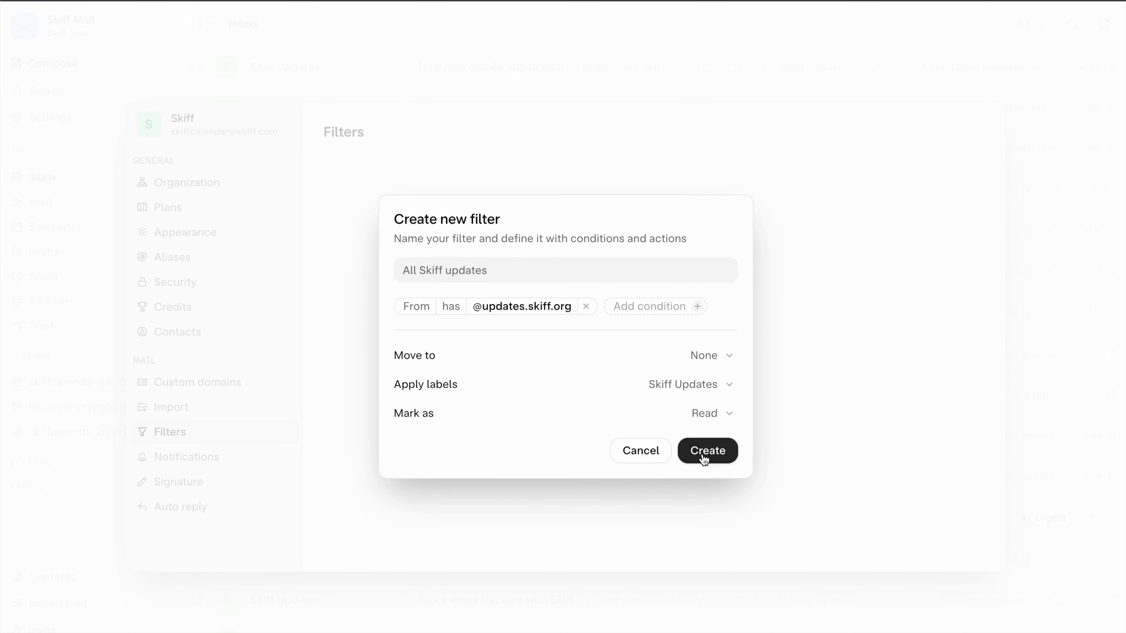
click(706, 451)
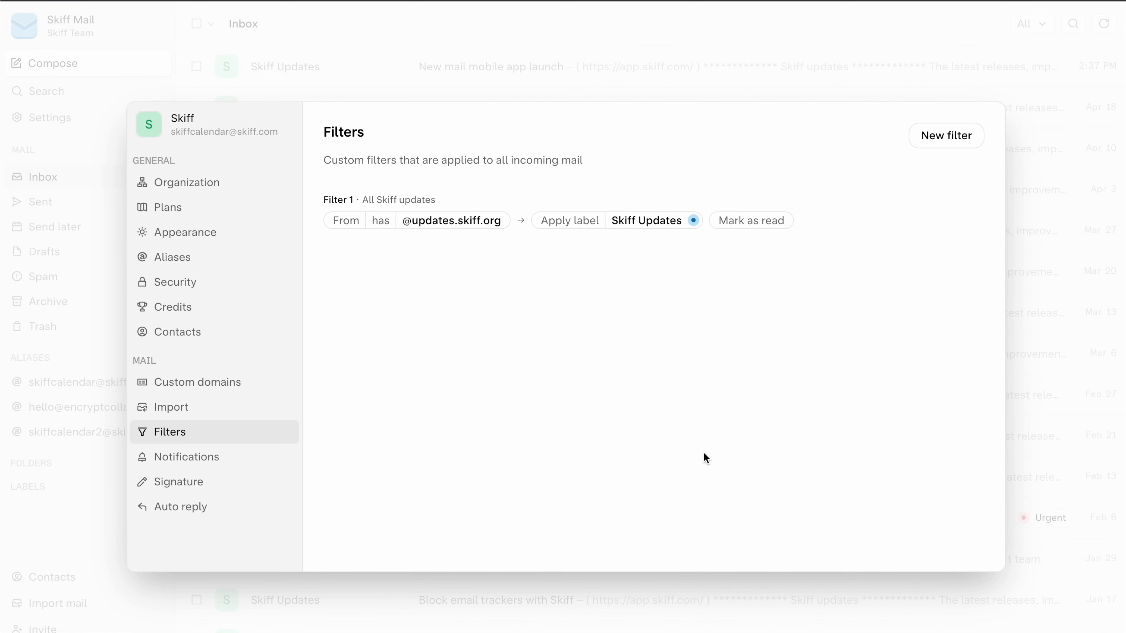
mouse_move(665, 231)
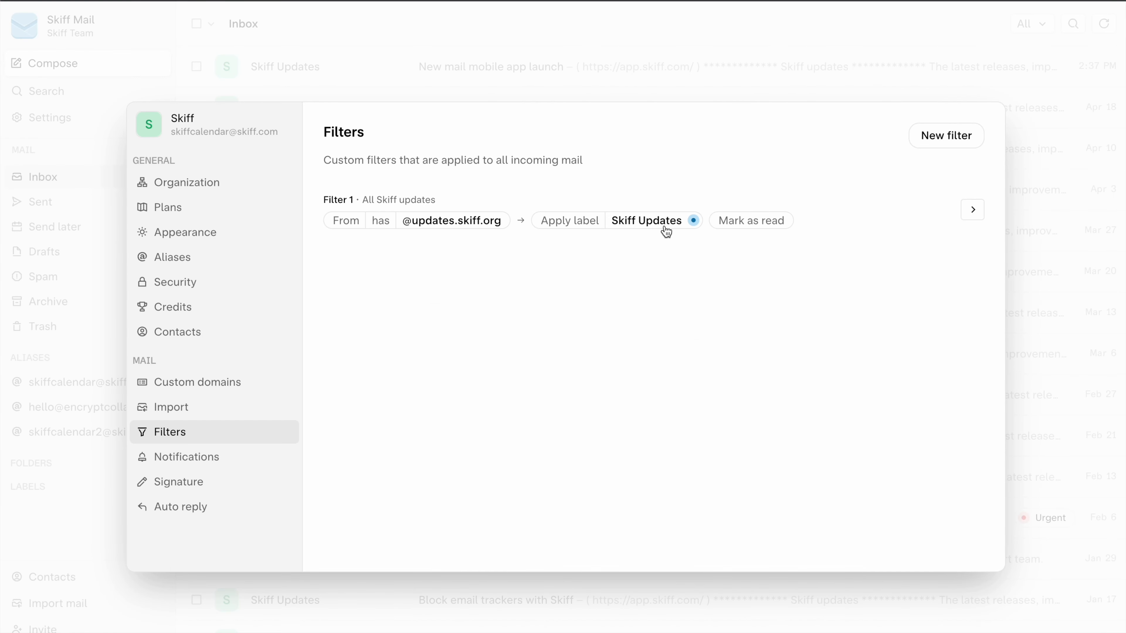
mouse_move(829, 217)
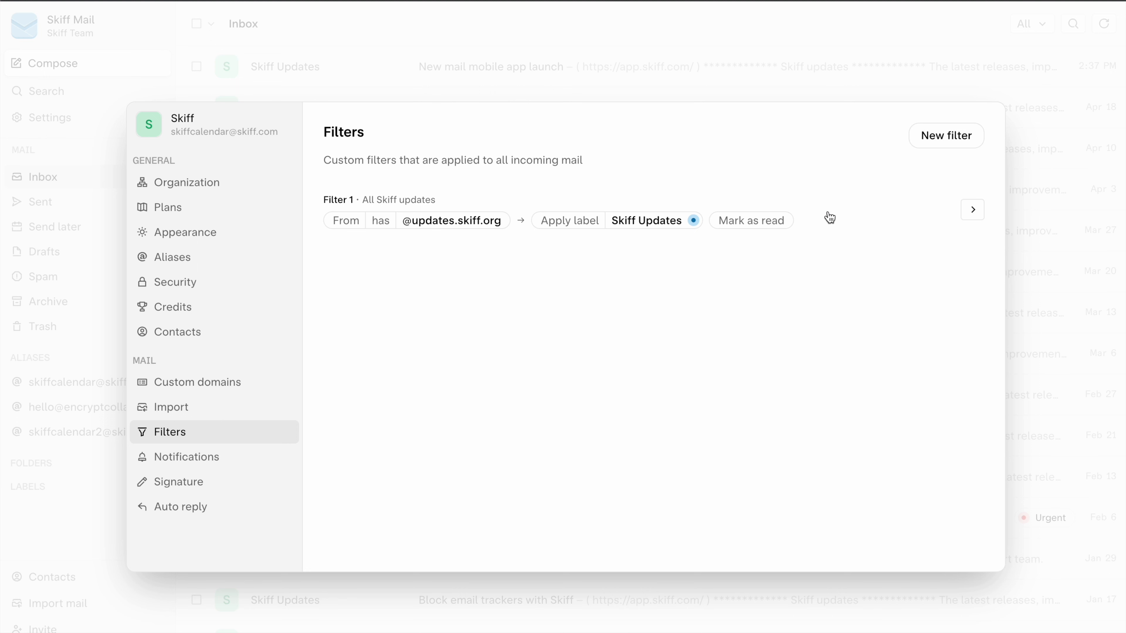
mouse_move(947, 136)
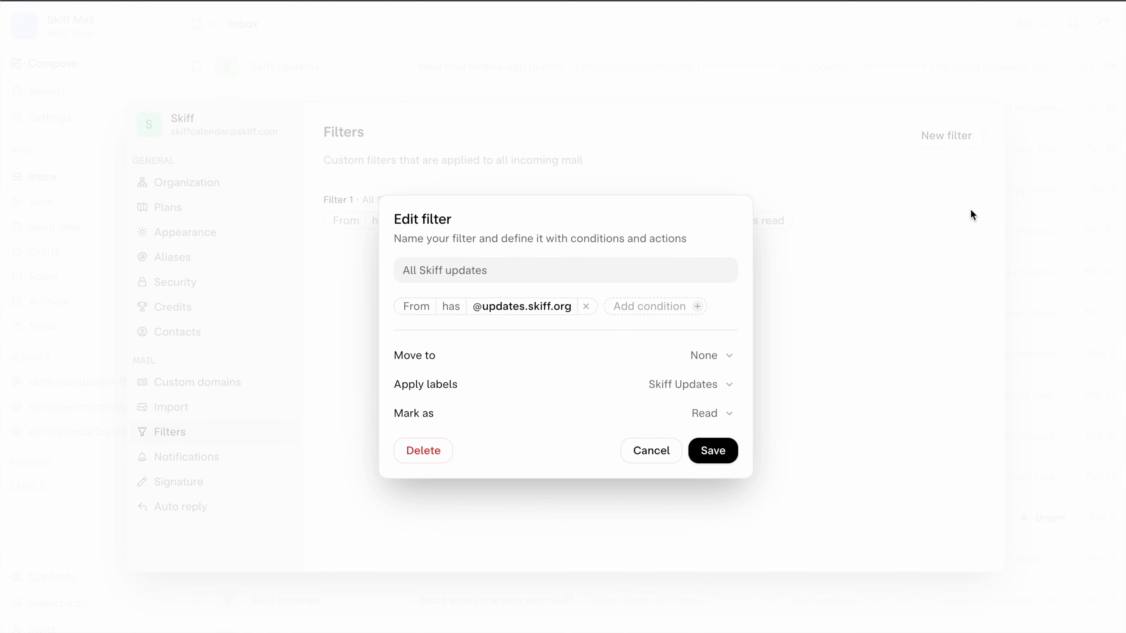
mouse_move(915, 242)
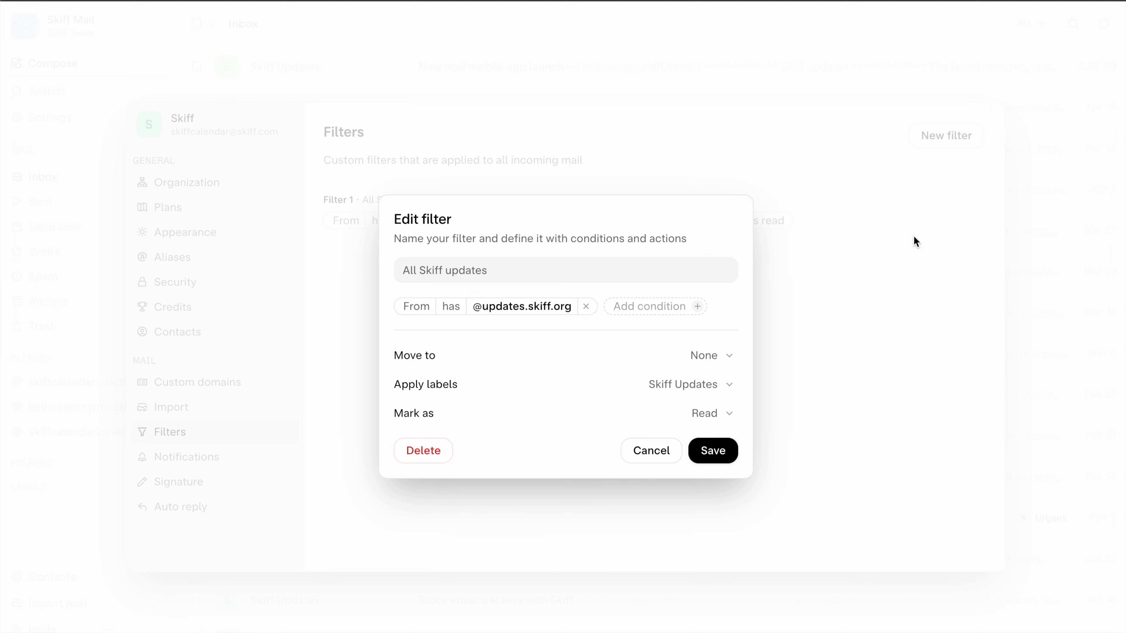